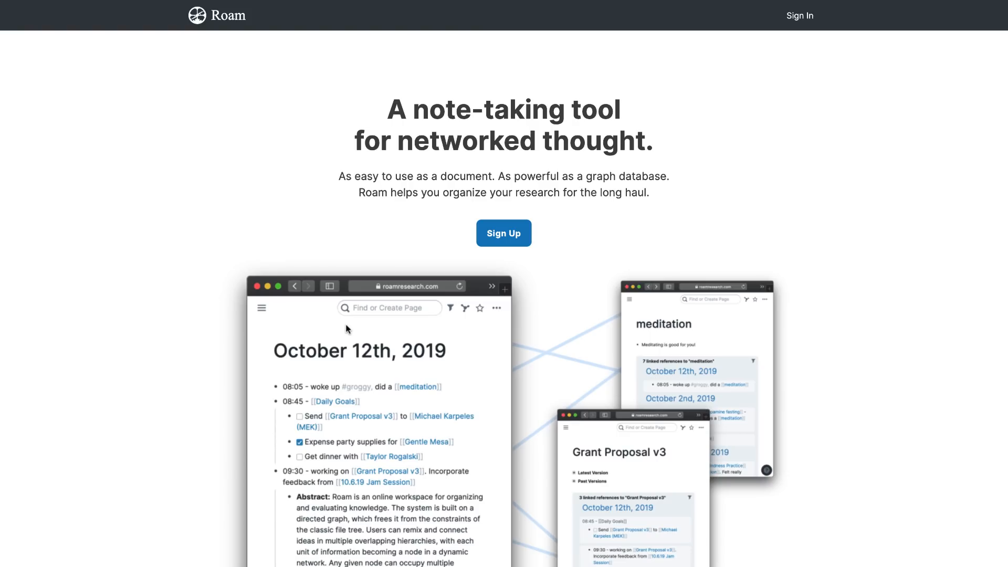
Open the right sidebar from the ••• menu, then review the Share, Export and Import Roam Data options
{"action": "scroll", "scroll_direction": "down", "scroll_amount": 3}
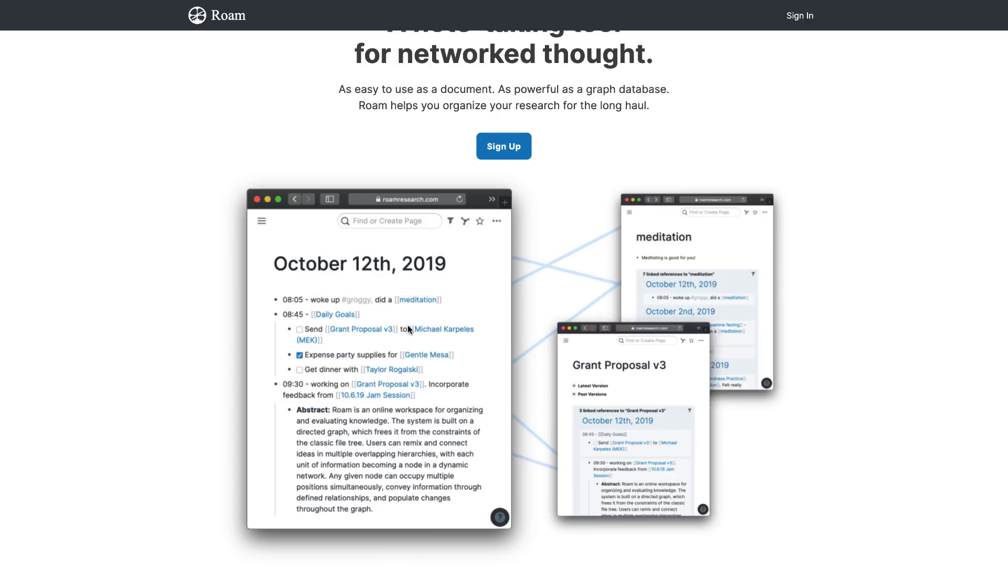
{"action": "scroll", "scroll_direction": "down", "scroll_amount": 3}
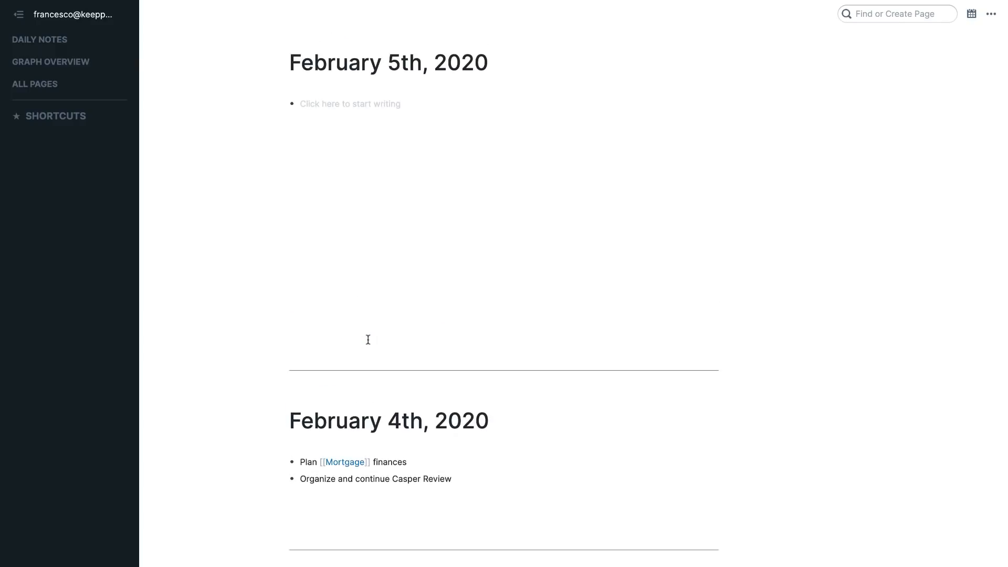
{"action": "mouse_move", "coordinate": [39, 39]}
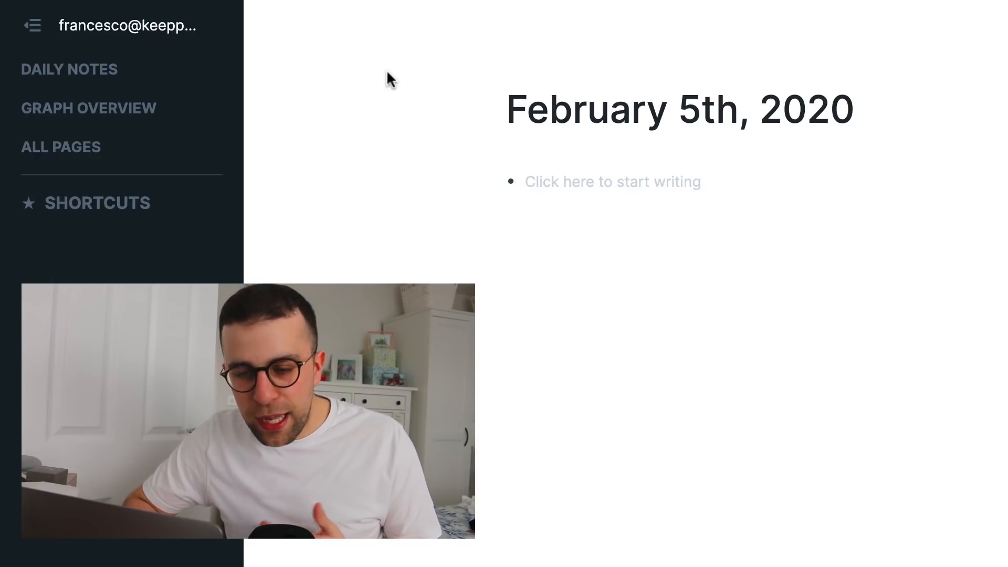
{"action": "mouse_move", "coordinate": [89, 108]}
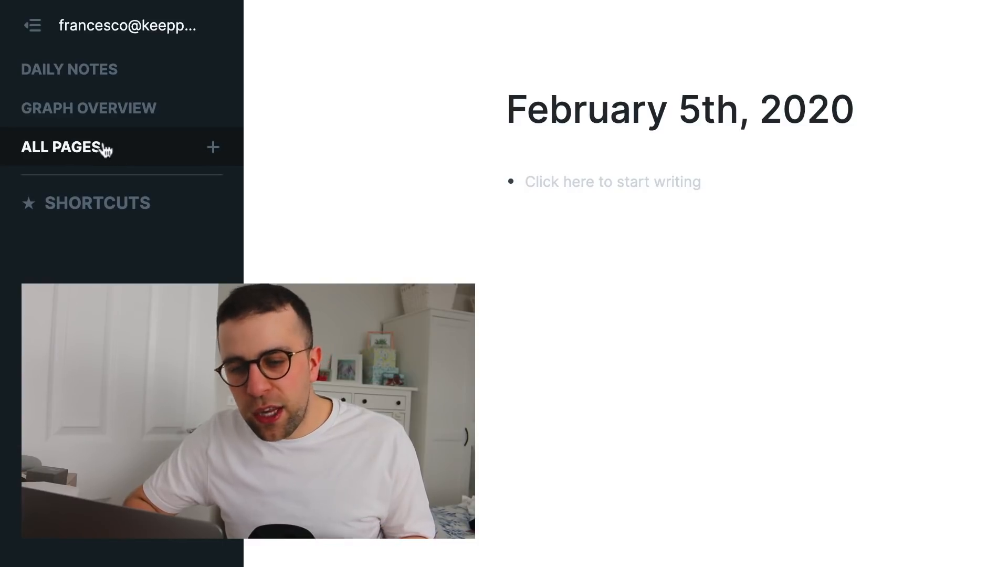
{"action": "mouse_move", "coordinate": [122, 209]}
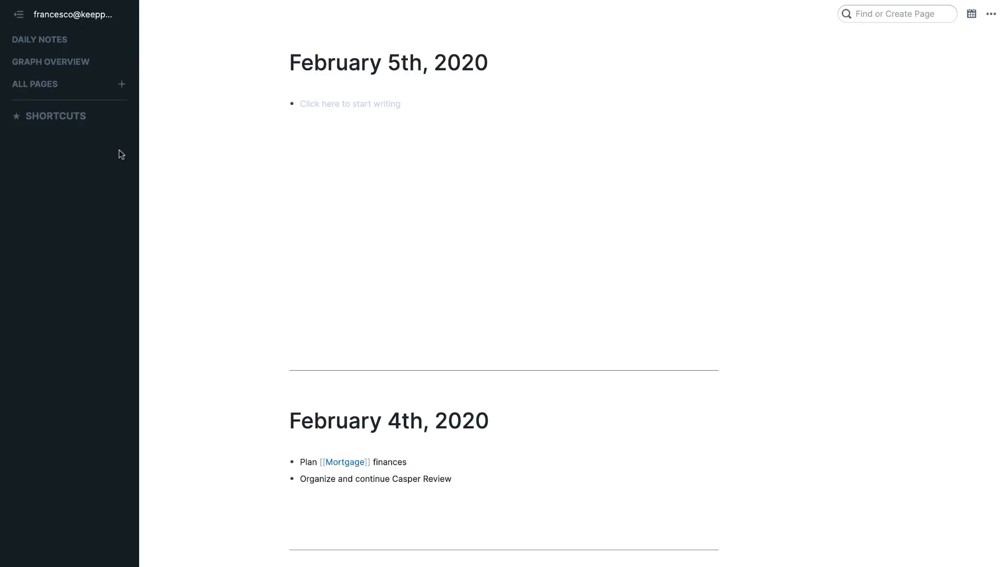
{"action": "left_click", "coordinate": [971, 14]}
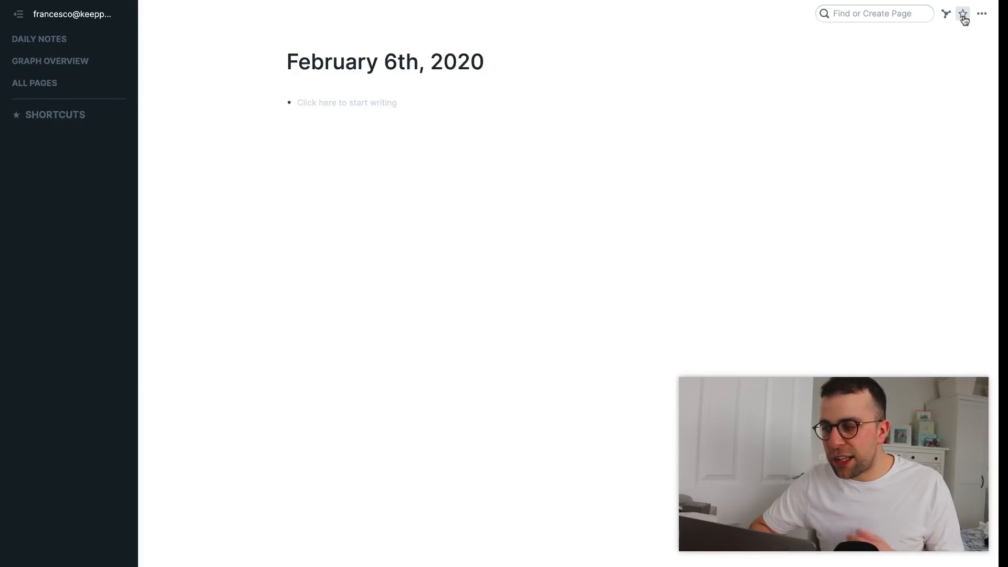
{"action": "left_click", "coordinate": [981, 14]}
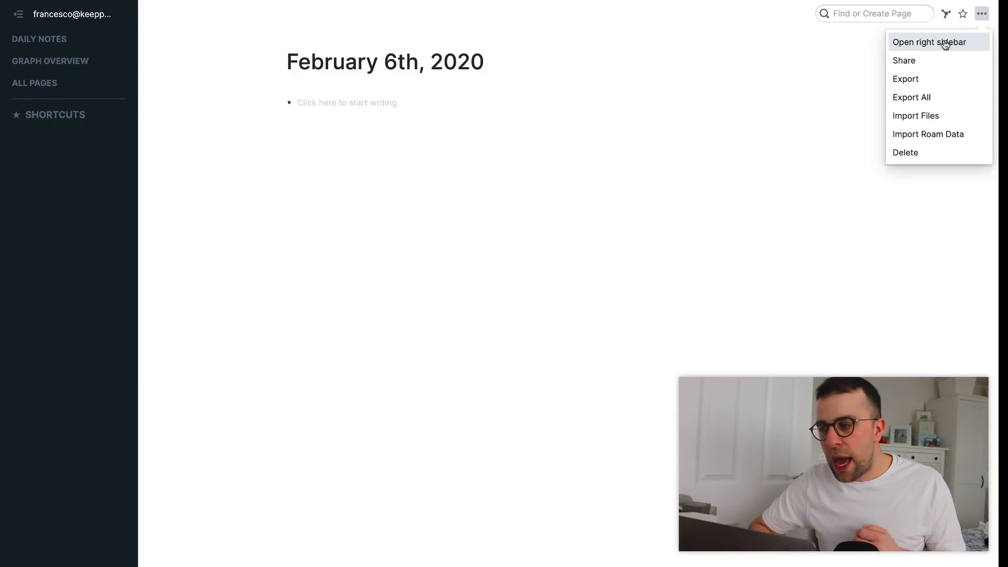
{"action": "left_click", "coordinate": [928, 42]}
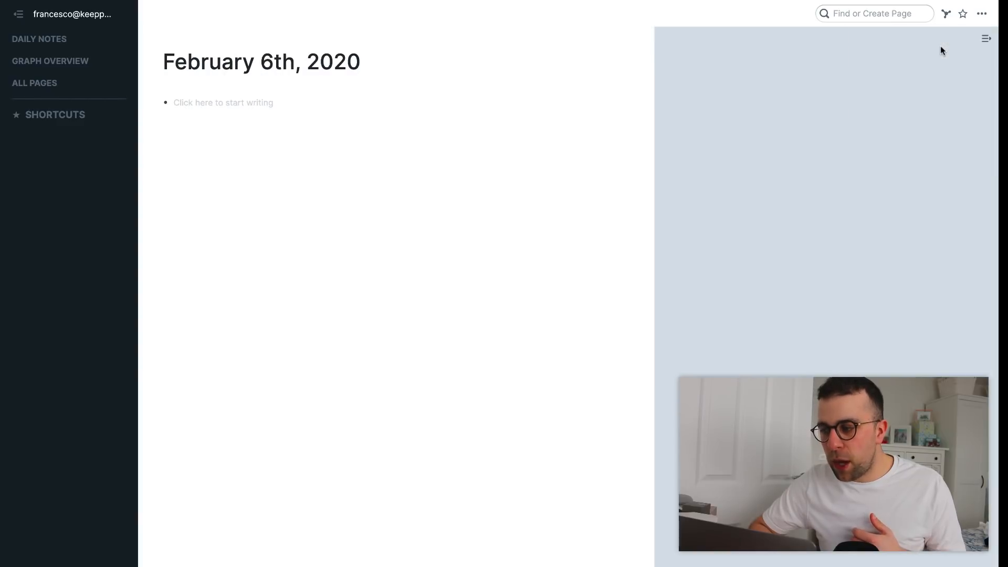
{"action": "left_click", "coordinate": [982, 12]}
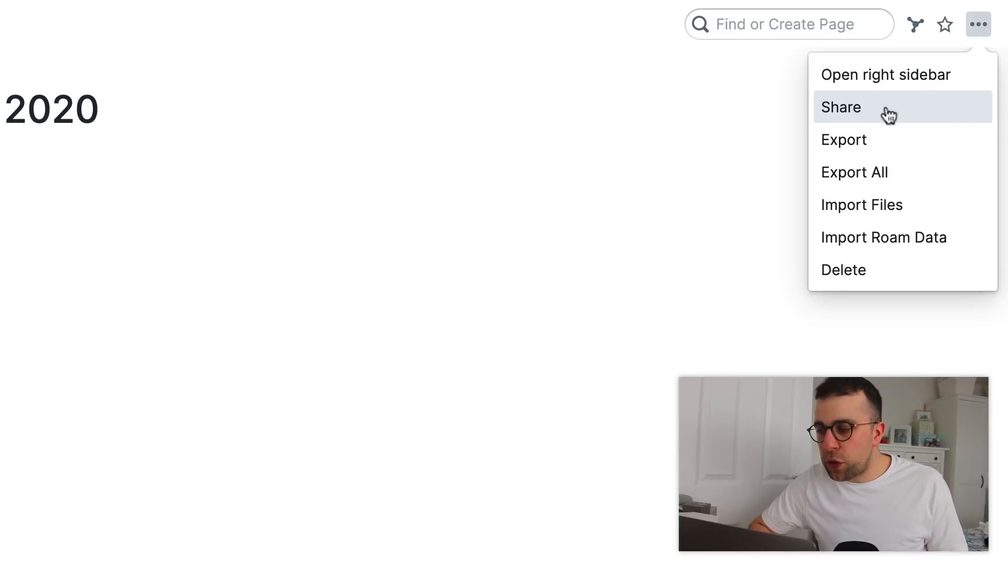
{"action": "mouse_move", "coordinate": [893, 251]}
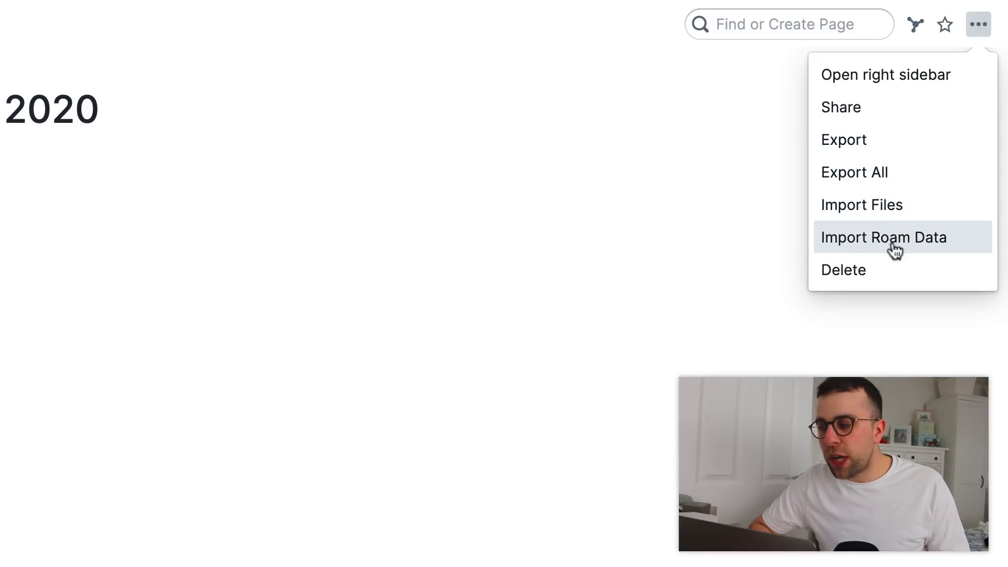
{"action": "left_click", "coordinate": [682, 199]}
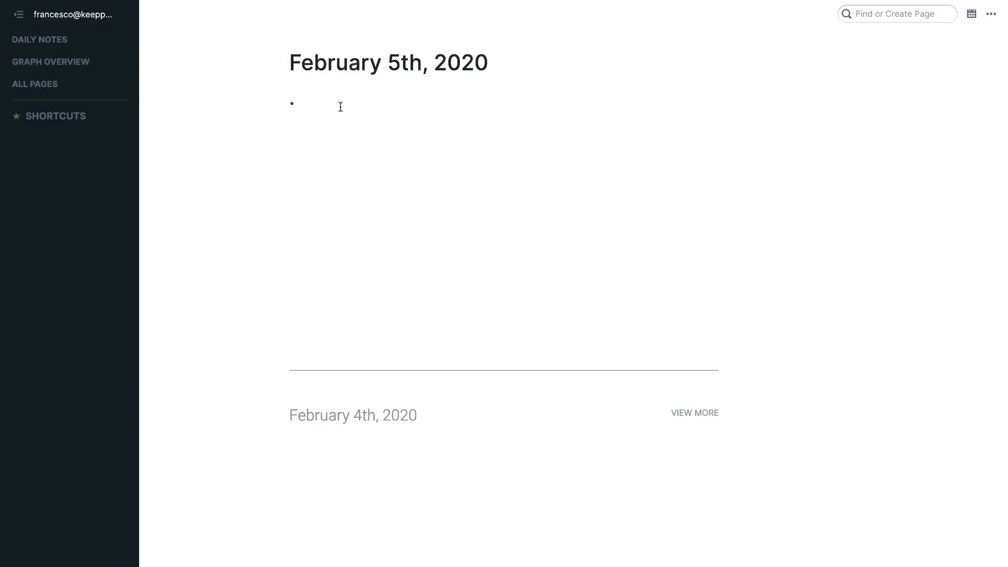
Scroll down to the February 4th note's second bullet
{"action": "scroll", "scroll_direction": "down", "scroll_amount": 3}
{"action": "type", "text": "Organize and continue"}
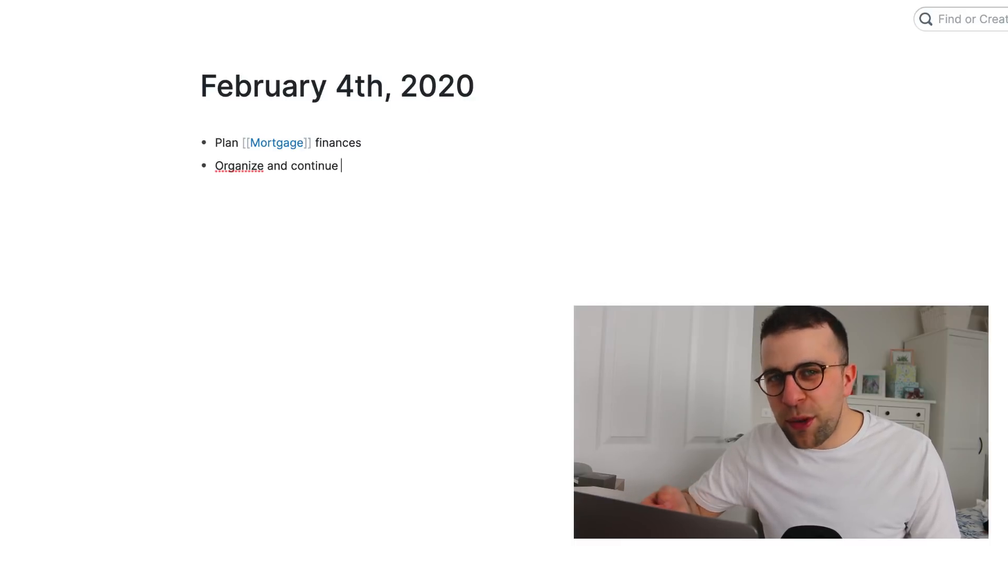
Make 'Organize and continue' a TODO ending with a Casper Glow Review page link
{"action": "type", "text": "/"}
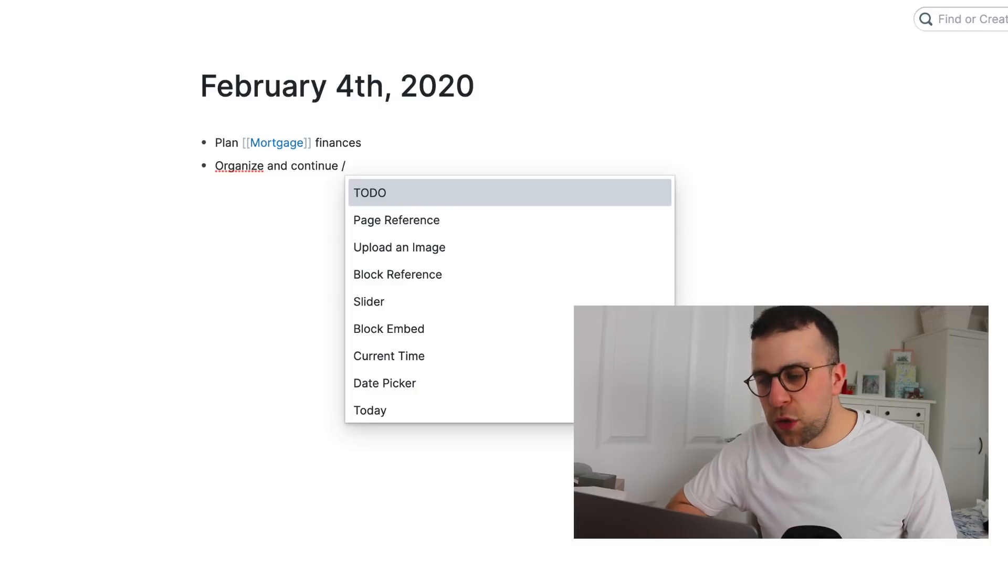
{"action": "mouse_move", "coordinate": [406, 246]}
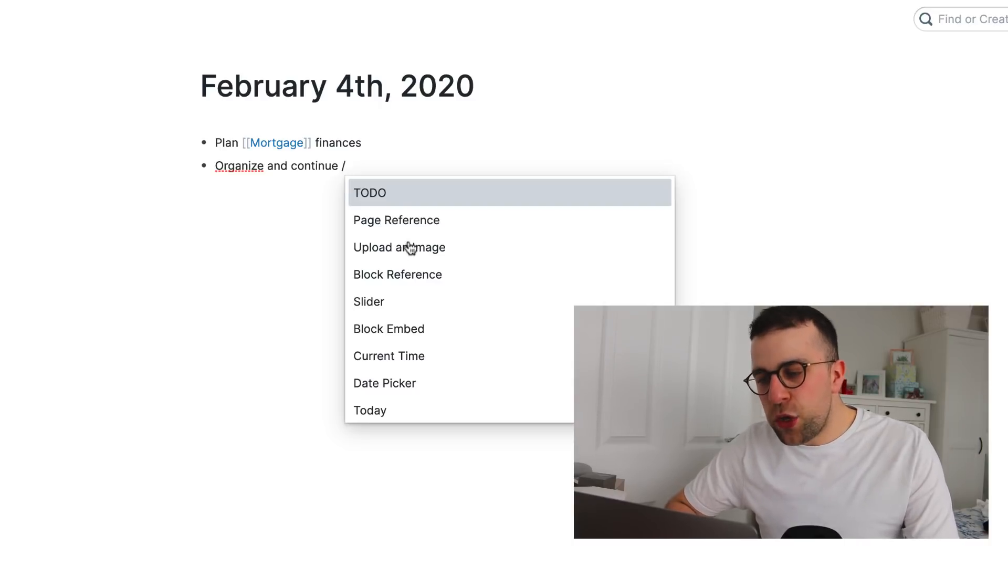
{"action": "left_click", "coordinate": [369, 193]}
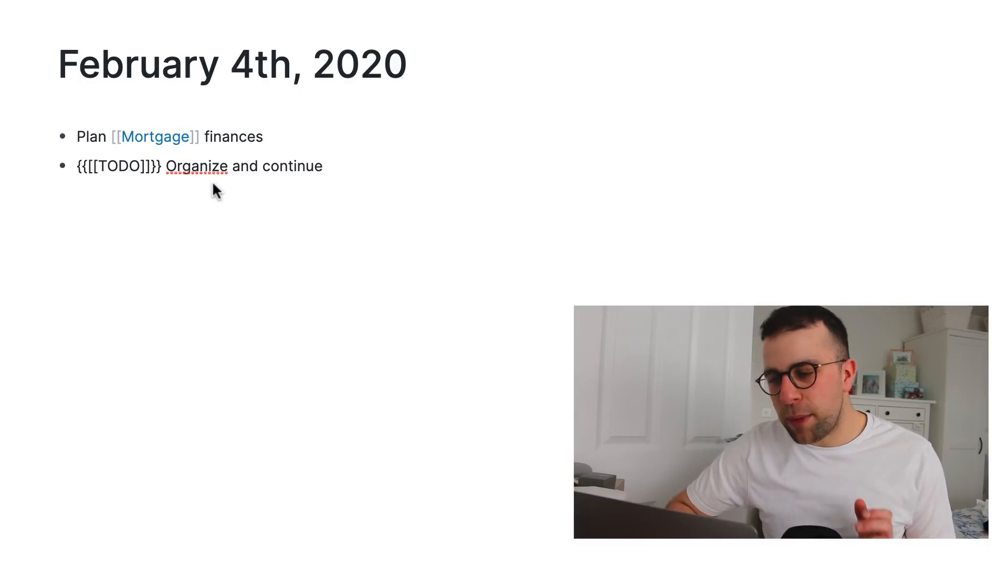
{"action": "type", "text": "/"}
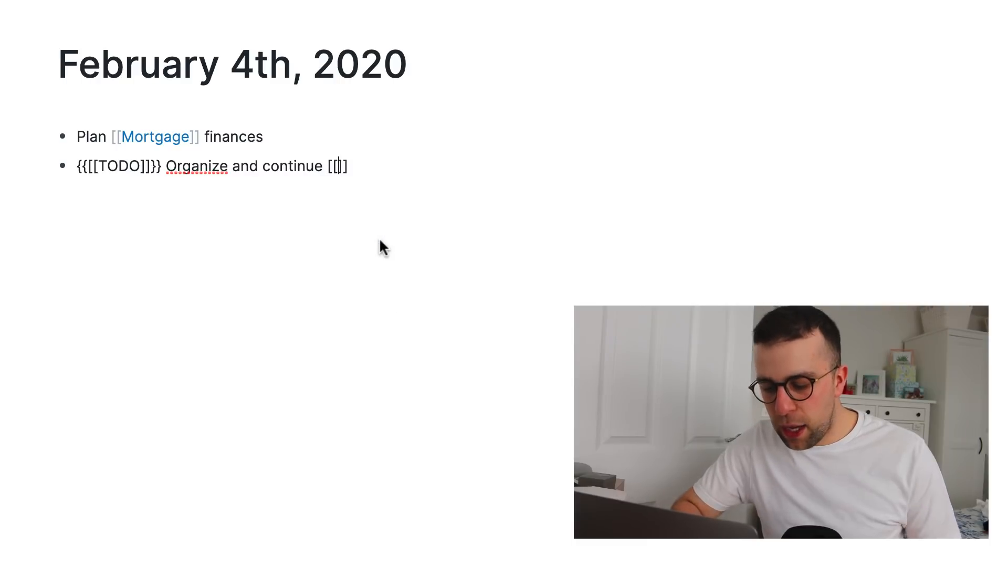
{"action": "type", "text": "c"}
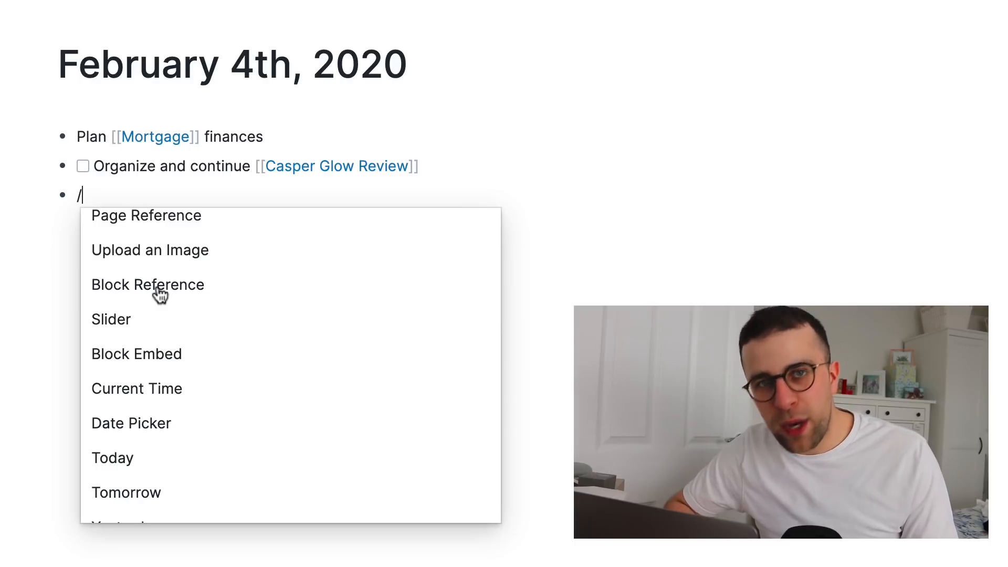
Add a block reference reading 'We have £200,000 left to pay on the mortgage'
{"action": "type", "text": "(("}
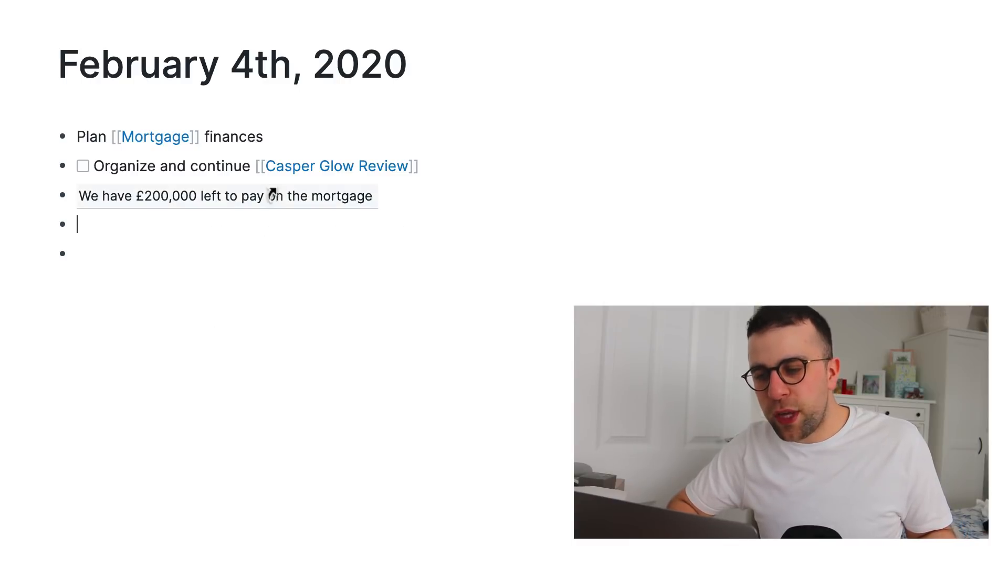
{"action": "mouse_move", "coordinate": [259, 209]}
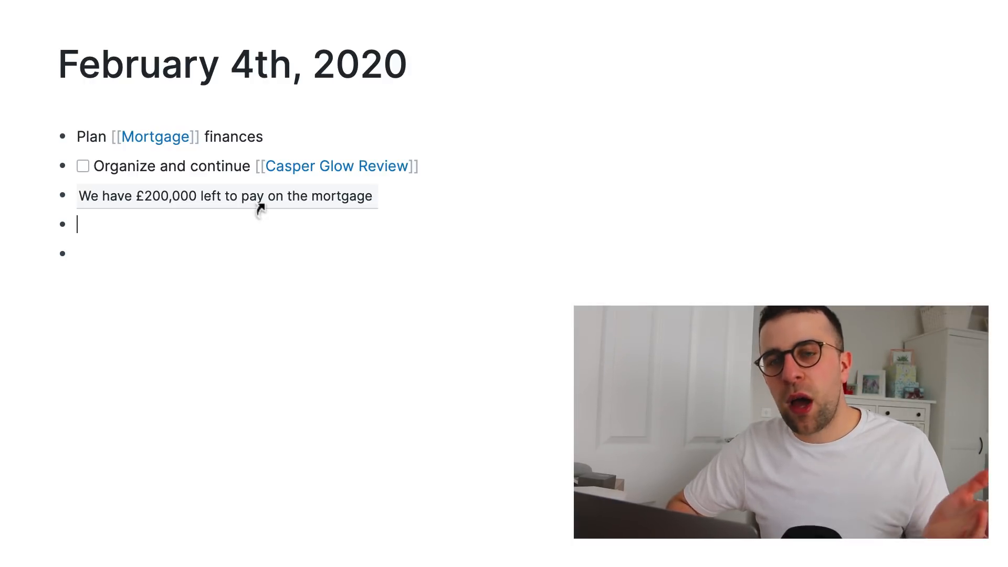
{"action": "type", "text": "/"}
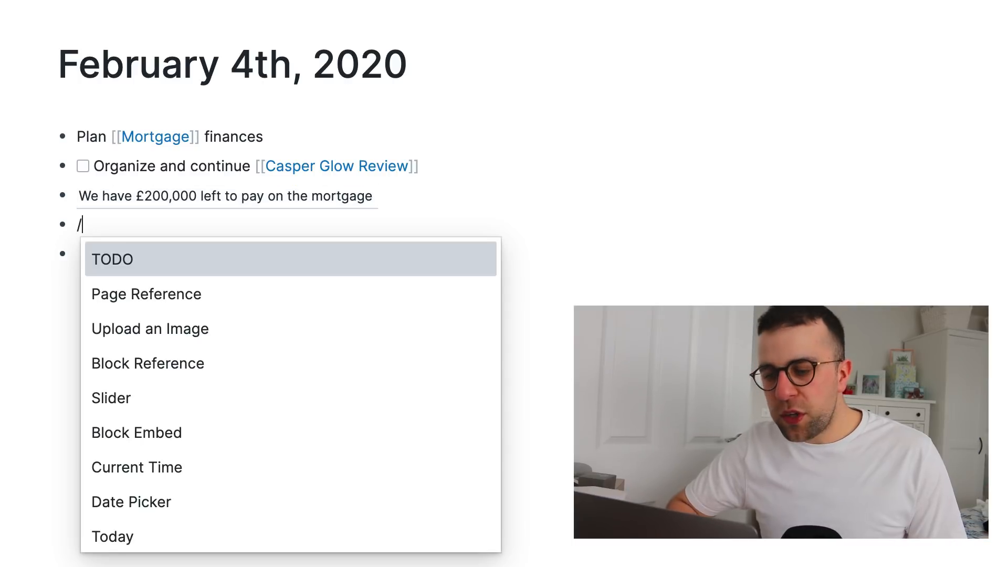
{"action": "mouse_move", "coordinate": [220, 398]}
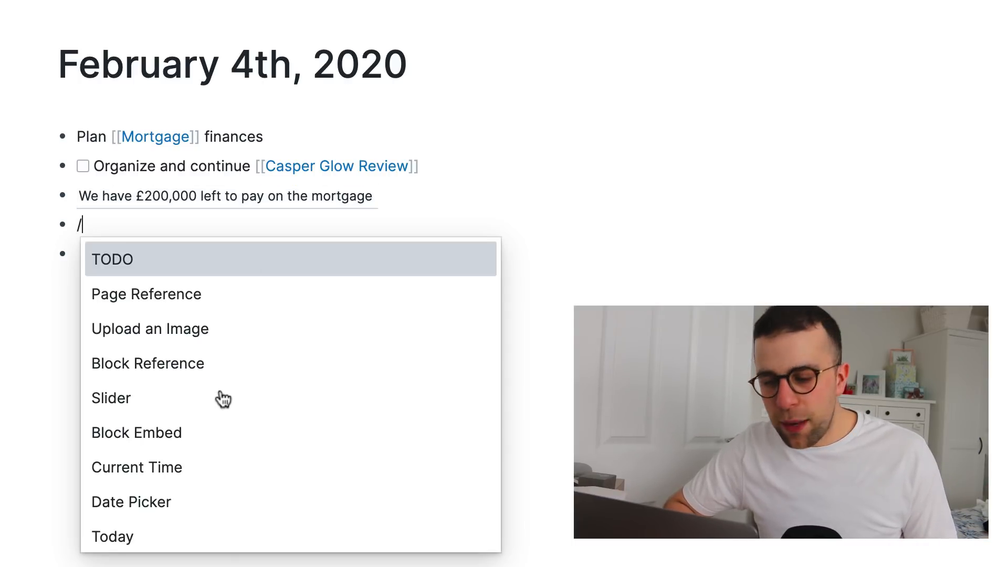
Insert a slider set to 9, an empty block embed and a date picker
{"action": "left_click", "coordinate": [111, 398]}
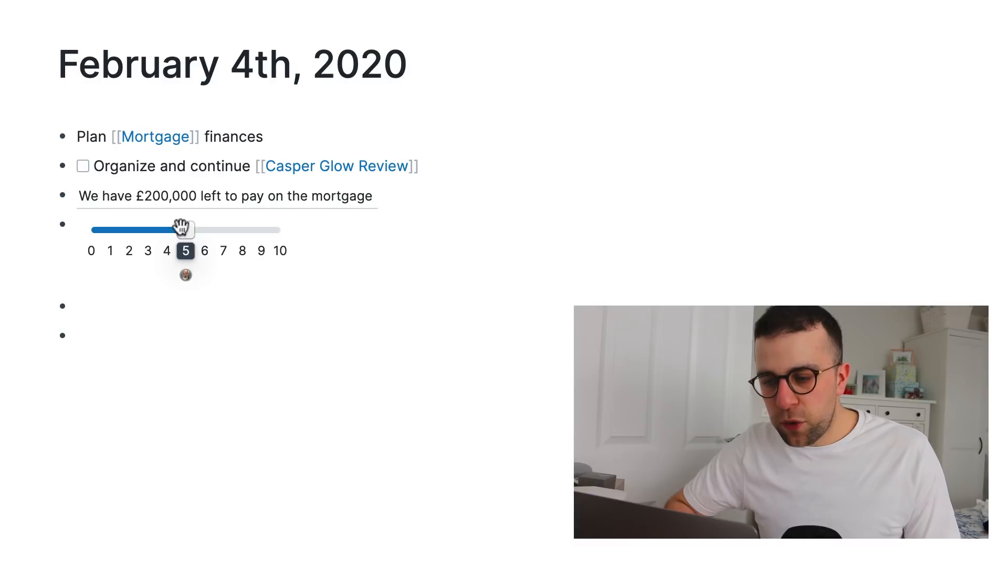
{"action": "left_click_drag", "start_coordinate": [185, 230], "coordinate": [261, 229]}
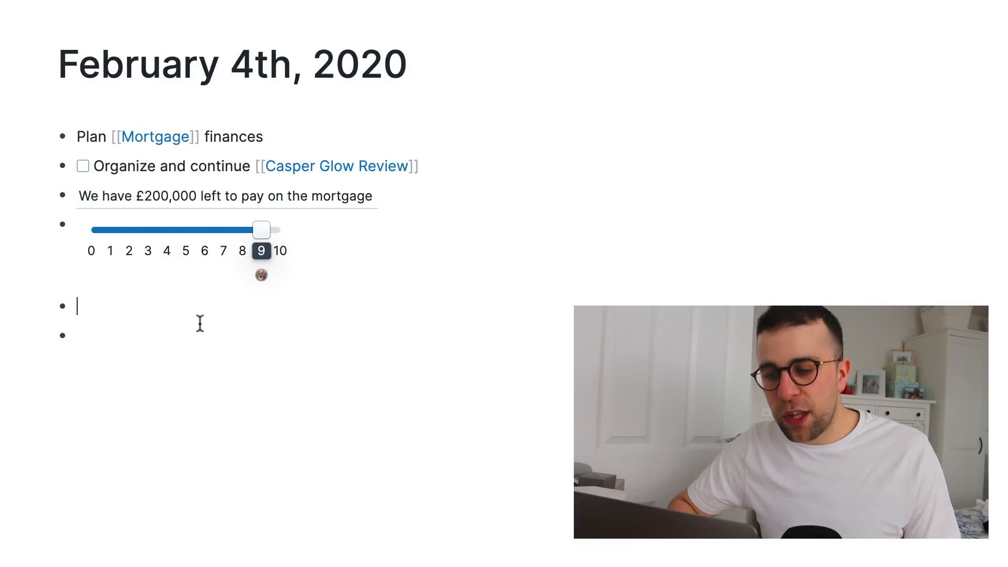
{"action": "type", "text": "/"}
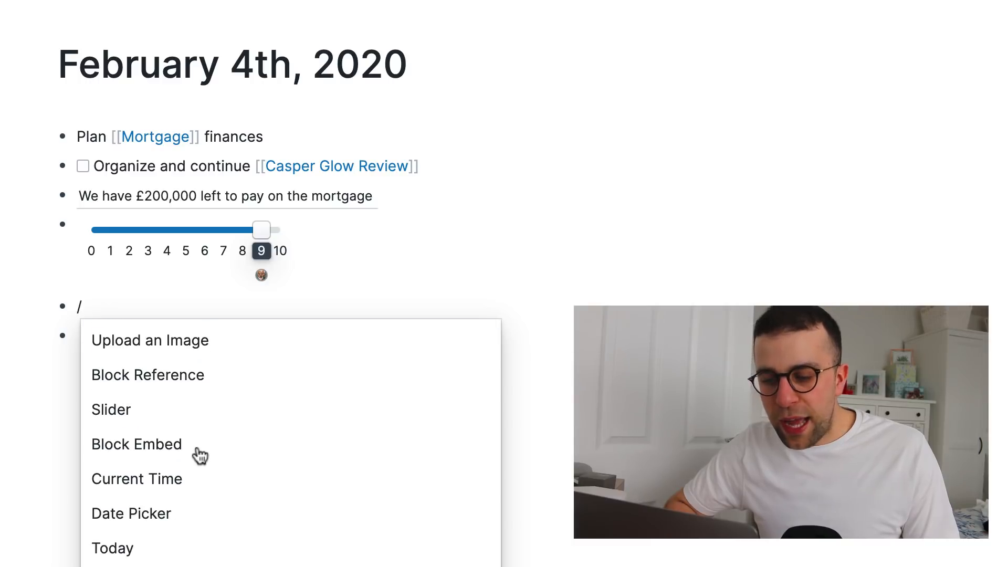
{"action": "left_click", "coordinate": [136, 444]}
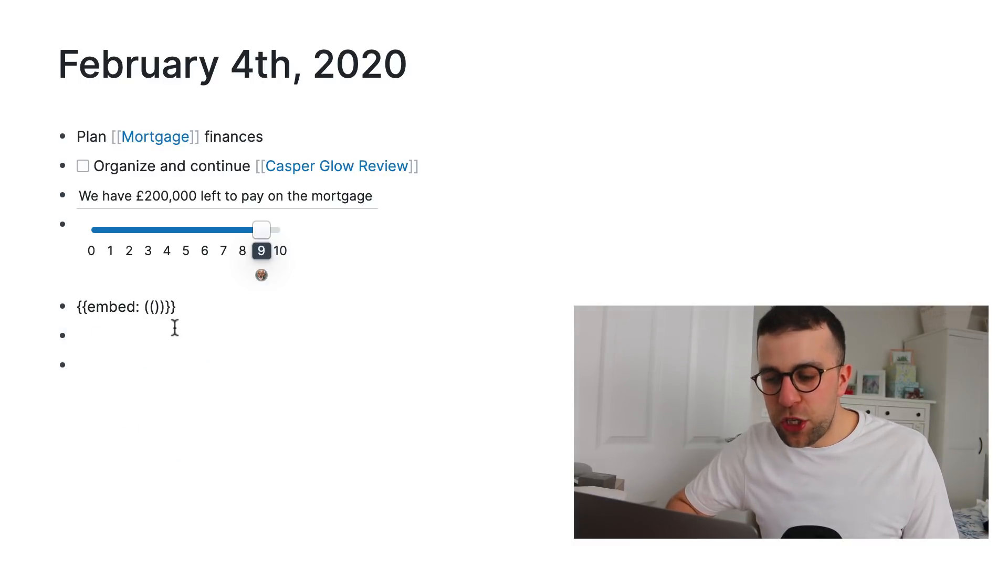
{"action": "type", "text": "/"}
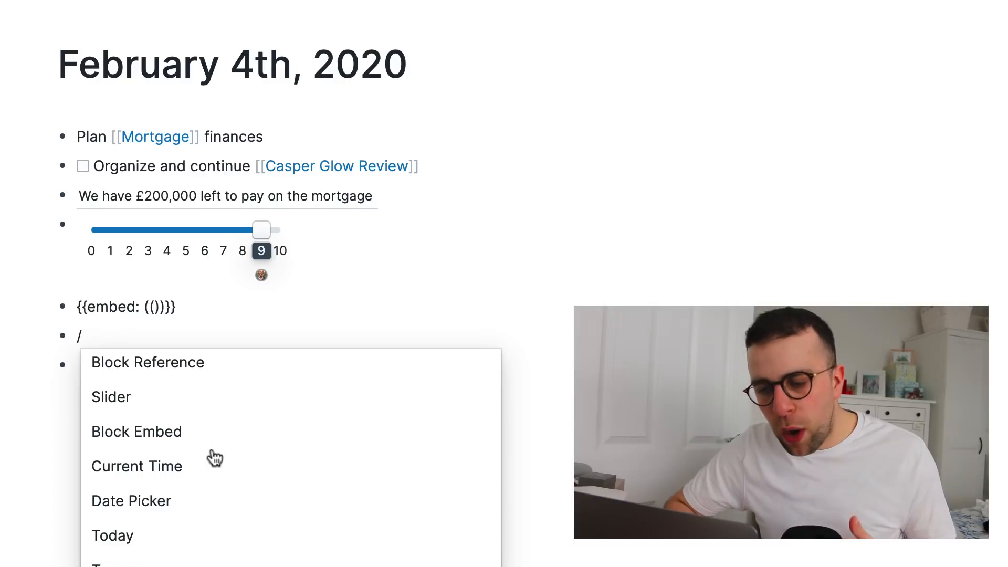
{"action": "mouse_move", "coordinate": [225, 491]}
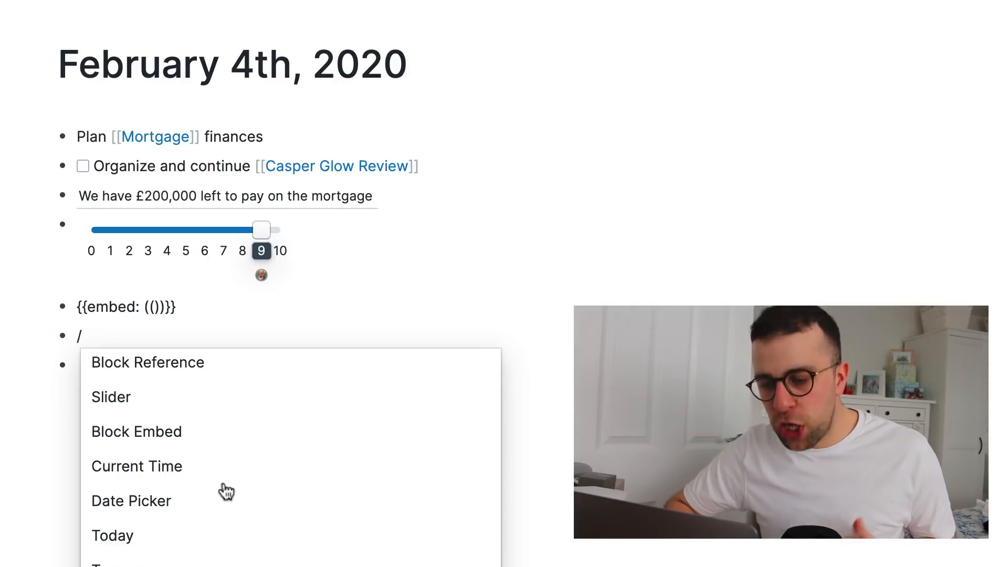
{"action": "left_click", "coordinate": [137, 466]}
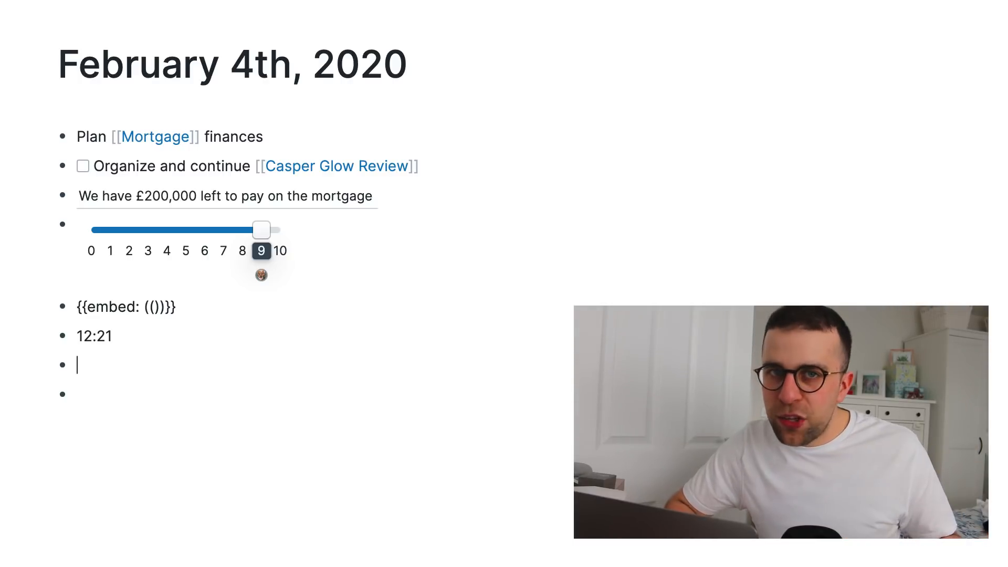
Insert a February 6th, 2020 page link below the 12:21 timestamp and open it
{"action": "type", "text": "/"}
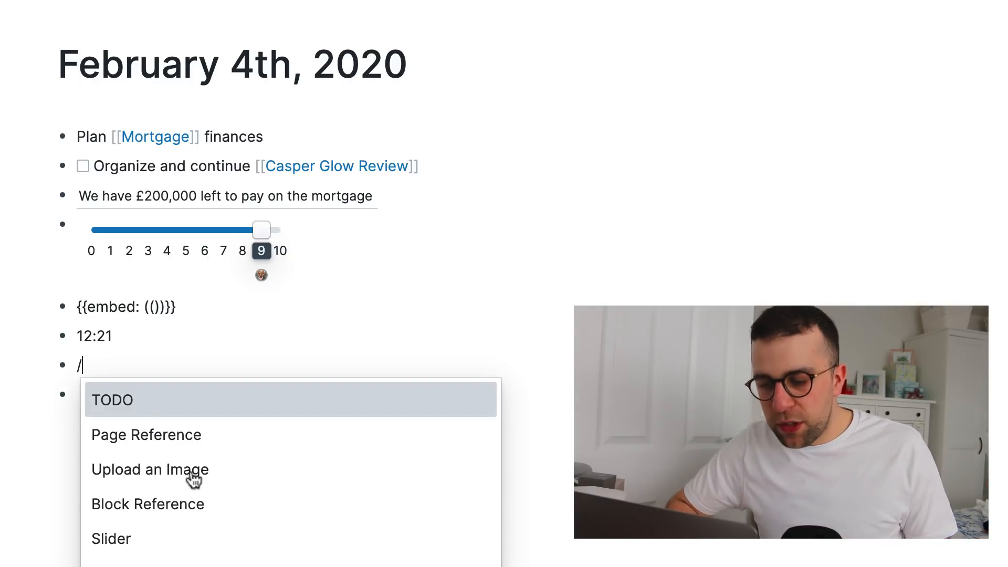
{"action": "scroll", "scroll_direction": "down", "scroll_amount": 3}
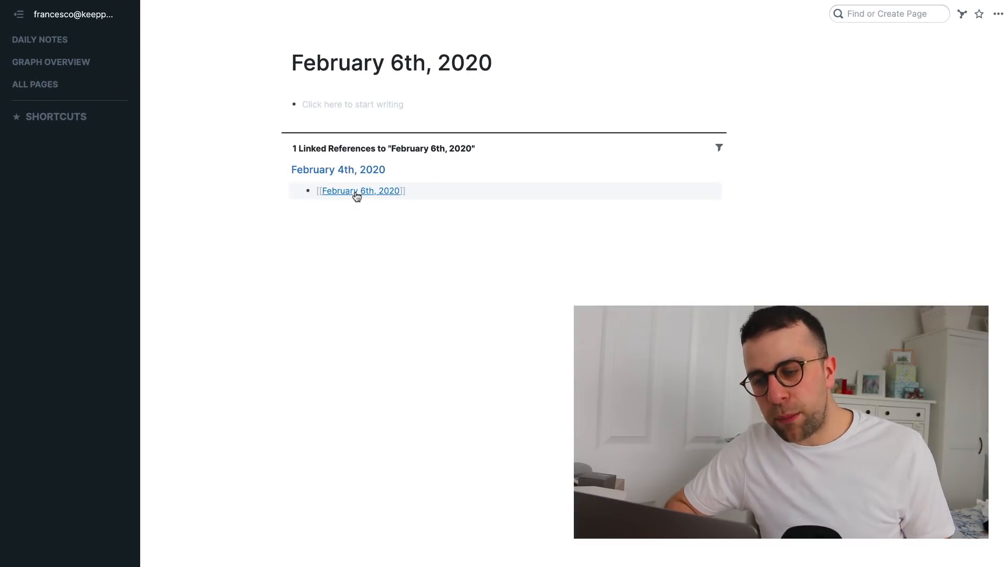
{"action": "type", "text": "/"}
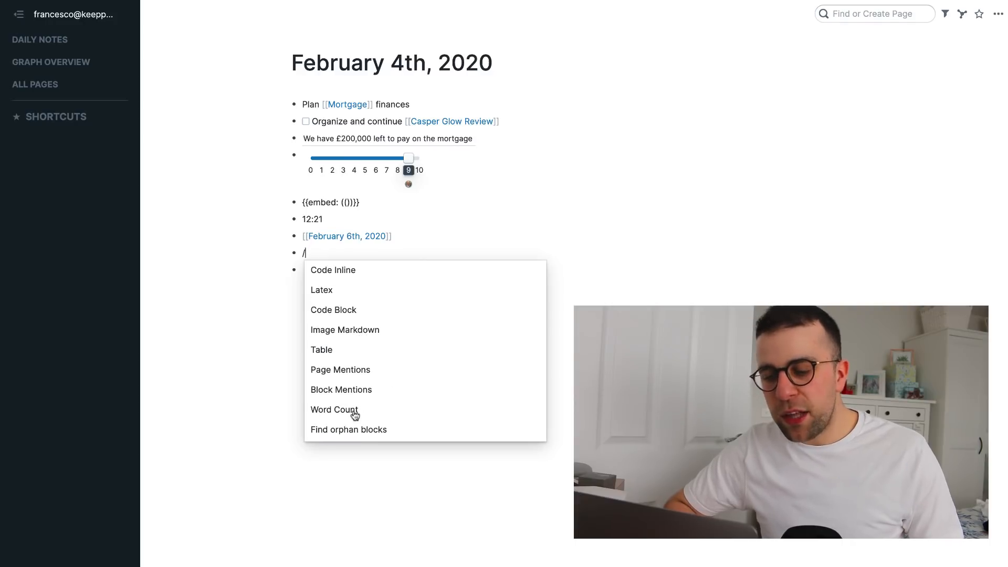
{"action": "mouse_move", "coordinate": [361, 378]}
{"action": "type", "text": "j"}
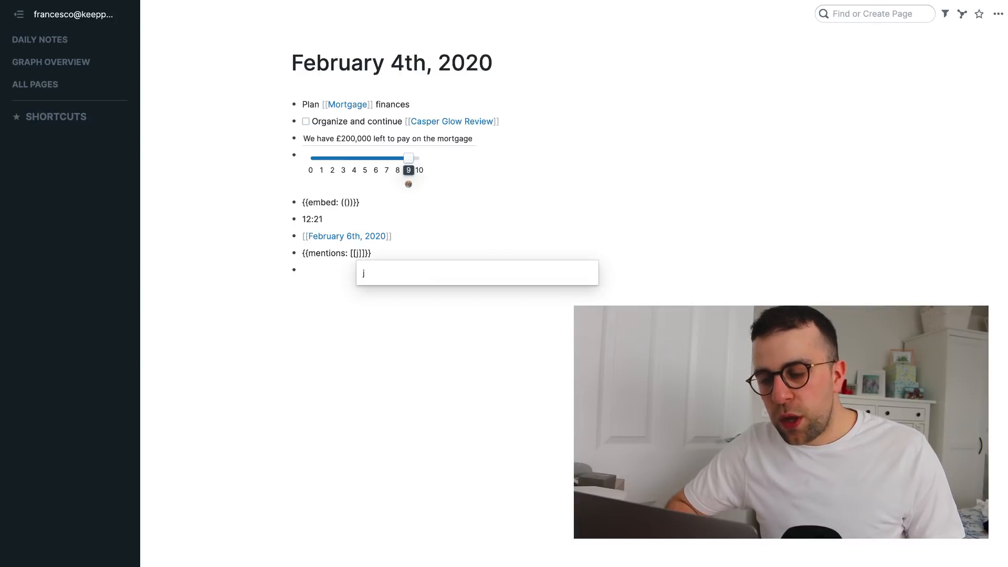
Insert a Page Mentions block for Casper Glow Review showing its 2 references
{"action": "type", "text": "c"}
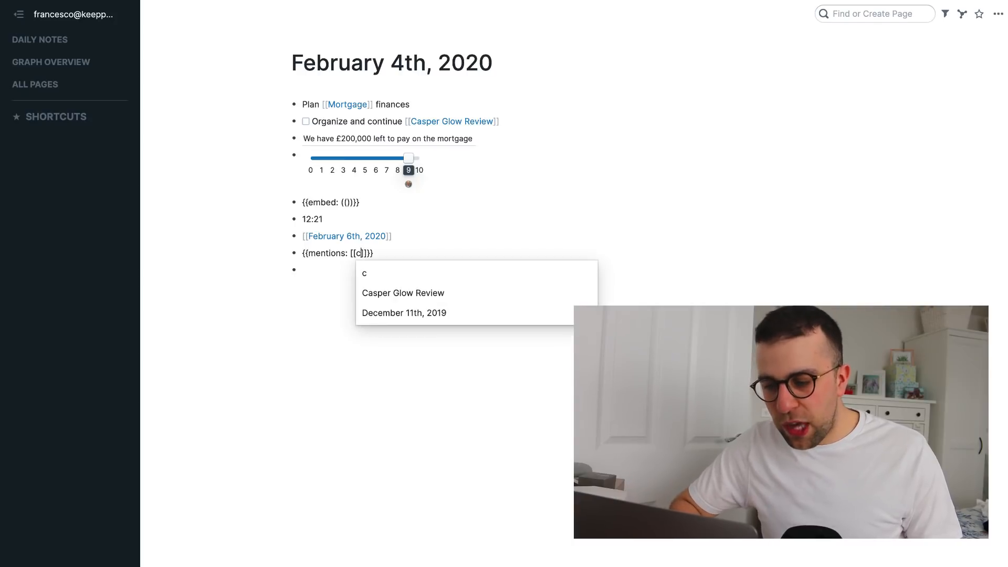
{"action": "left_click", "coordinate": [403, 293]}
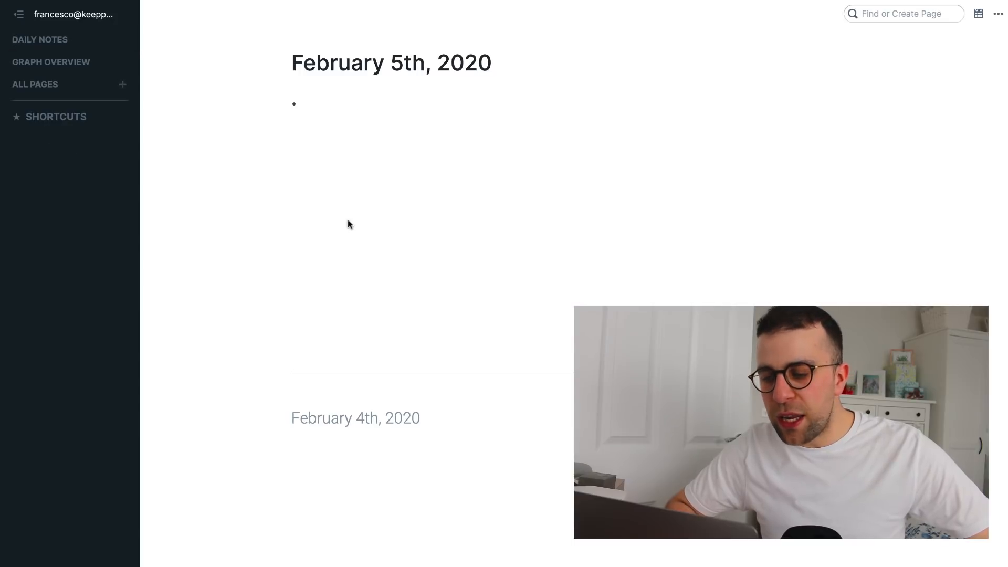
{"action": "scroll", "scroll_direction": "down", "scroll_amount": 3}
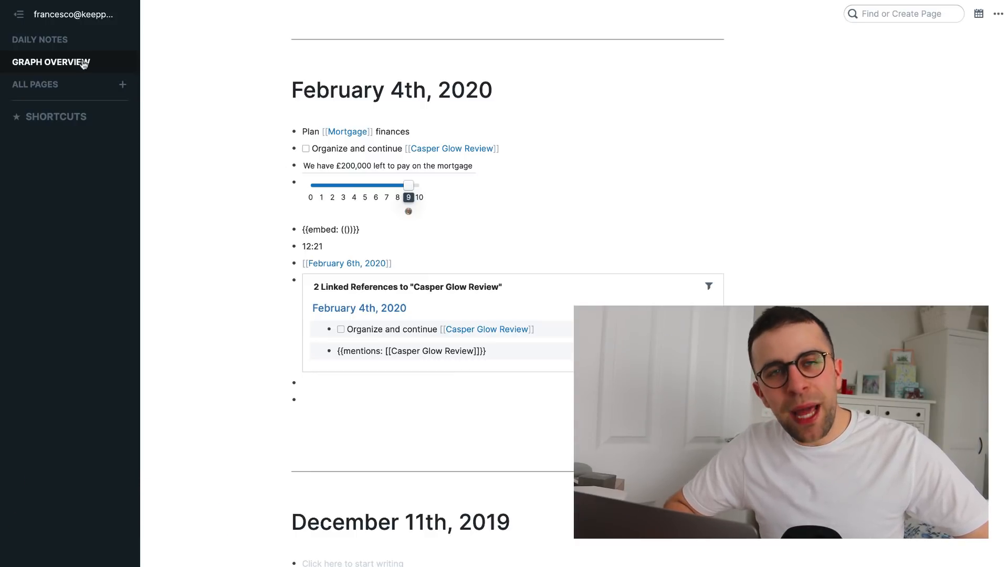
Open Graph Overview and drag the December 11th, 2019 and February 4th, 2020 nodes upward
{"action": "left_click", "coordinate": [50, 62]}
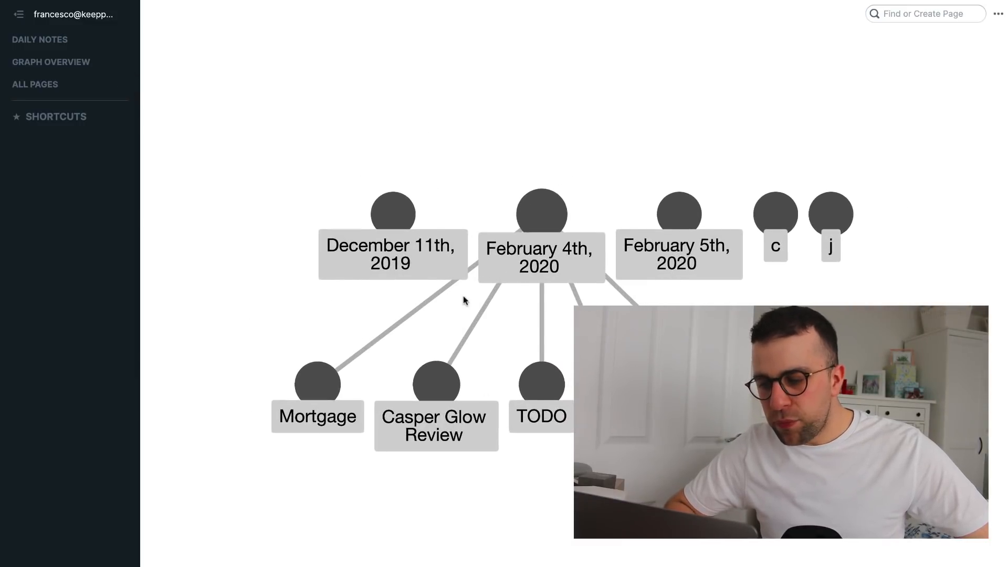
{"action": "left_click_drag", "start_coordinate": [393, 212], "coordinate": [253, 76]}
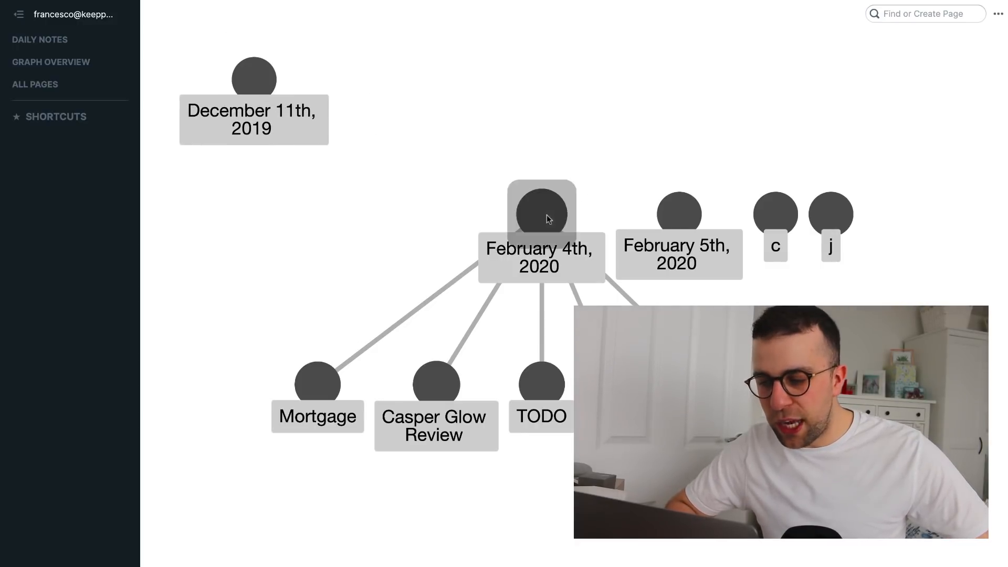
{"action": "left_click_drag", "start_coordinate": [541, 213], "coordinate": [398, 85]}
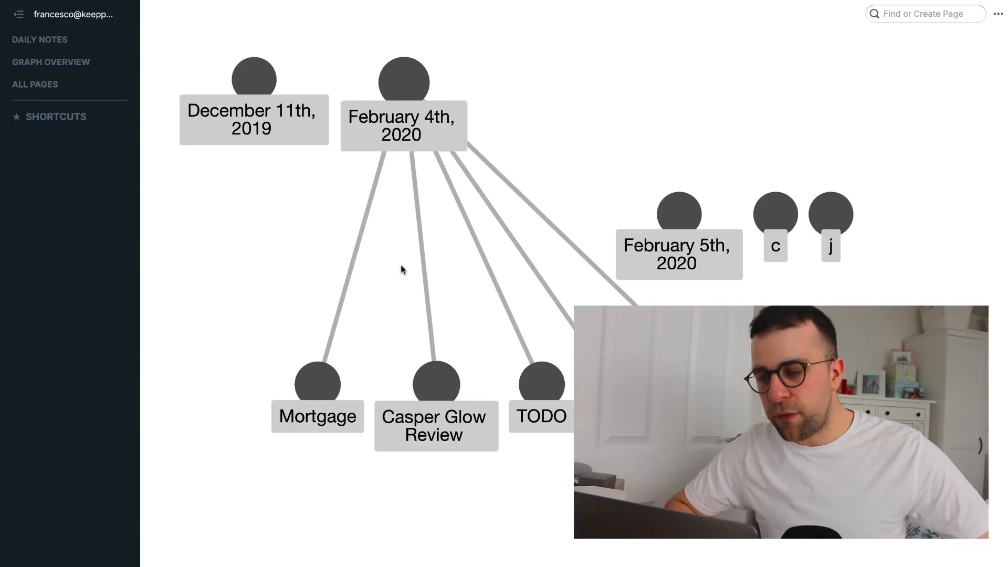
{"action": "mouse_move", "coordinate": [333, 394]}
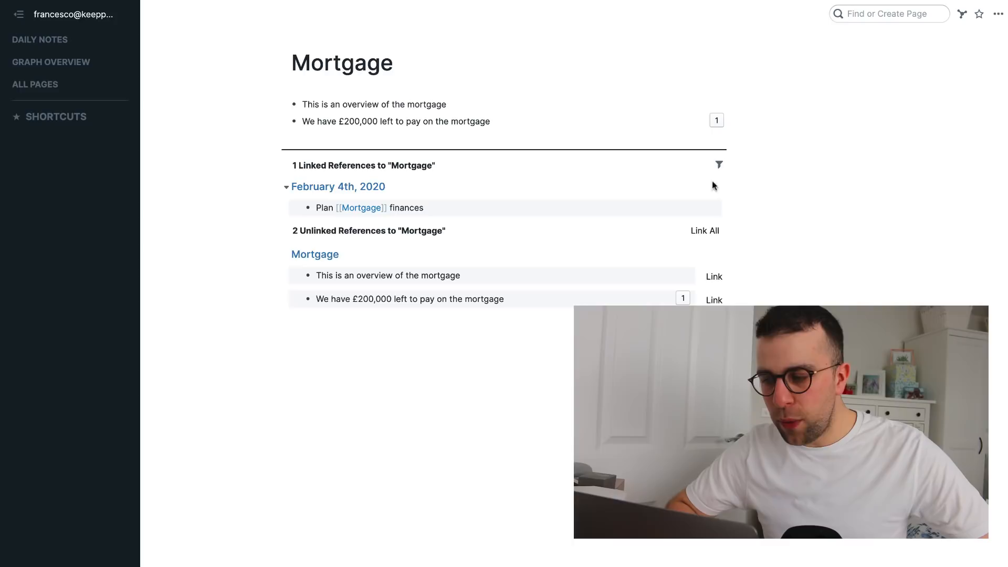
Link All unlinked Mortgage references, collapse the references, and view Graph Overview
{"action": "left_click", "coordinate": [704, 230]}
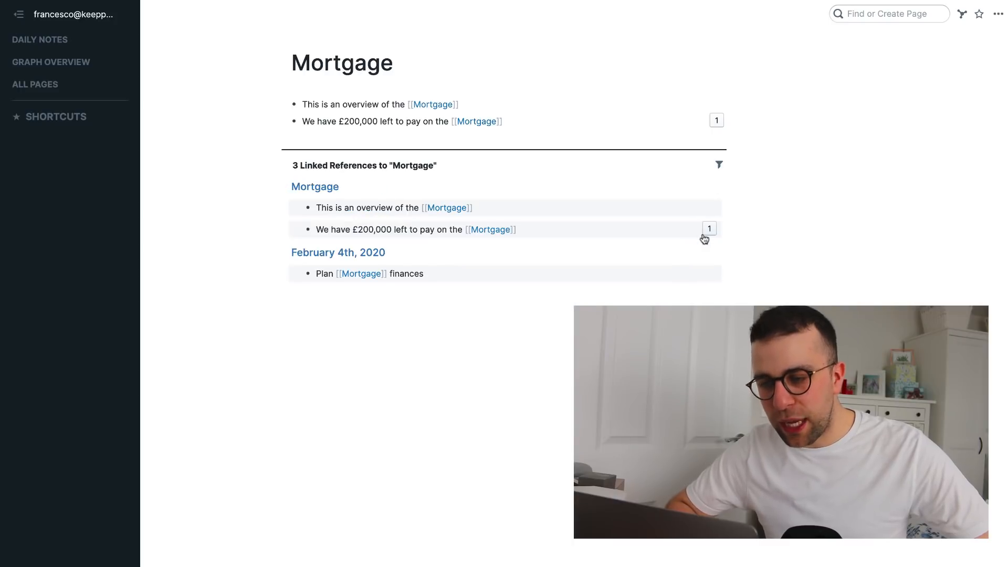
{"action": "left_click", "coordinate": [284, 164]}
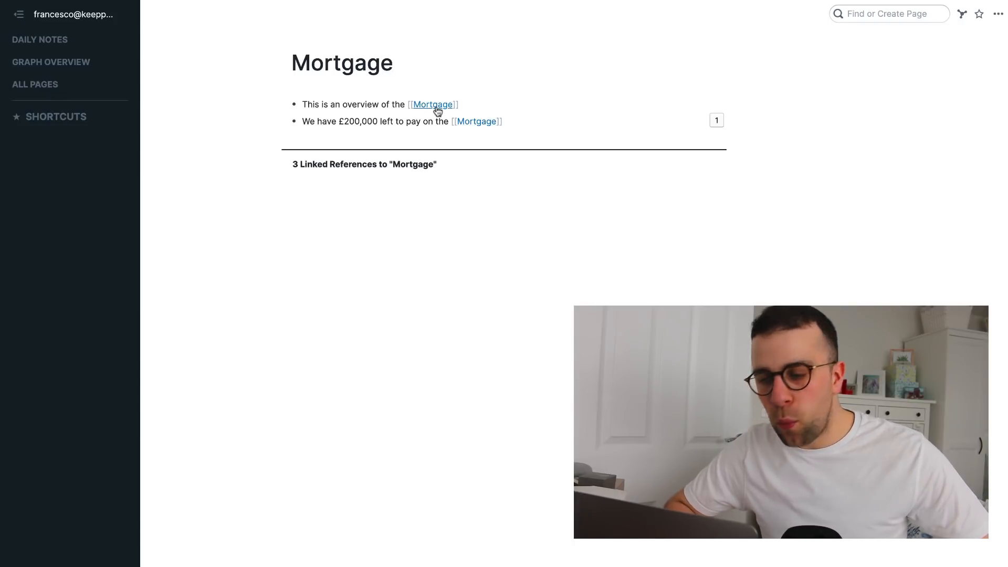
{"action": "left_click", "coordinate": [50, 62]}
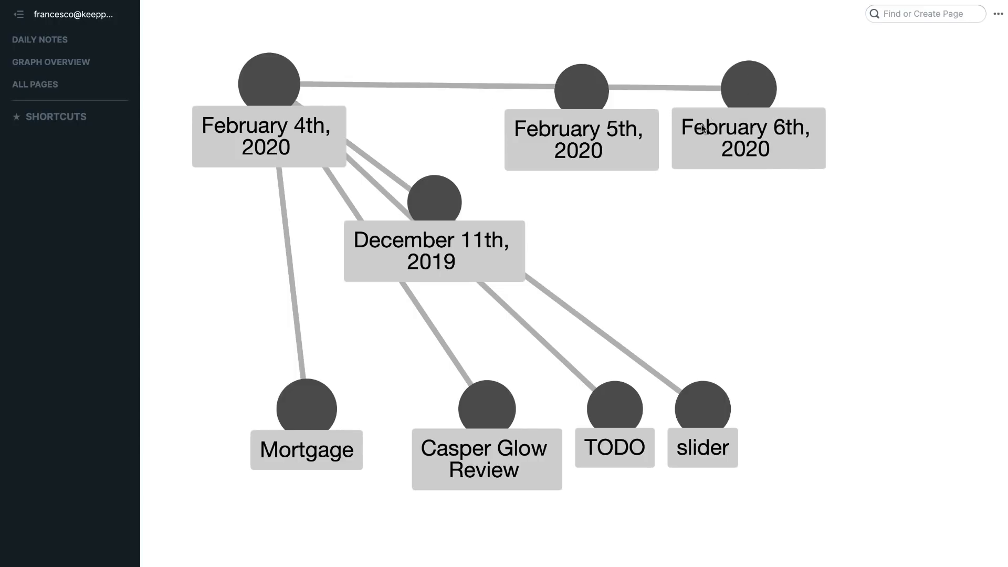
{"action": "mouse_move", "coordinate": [671, 133]}
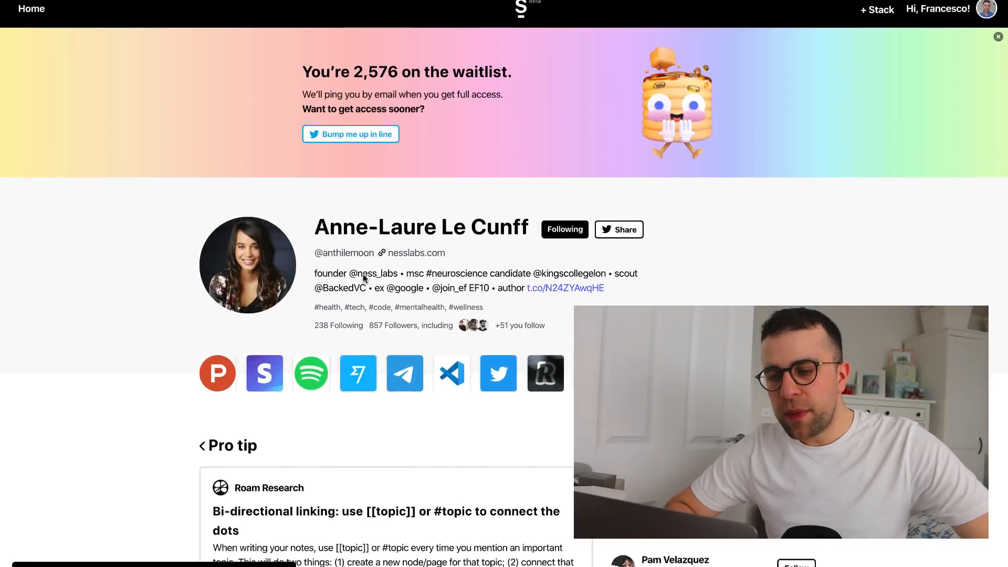
Scroll the Stack page down to the Roam pro tip with its example graph
{"action": "scroll", "scroll_direction": "down", "scroll_amount": 3}
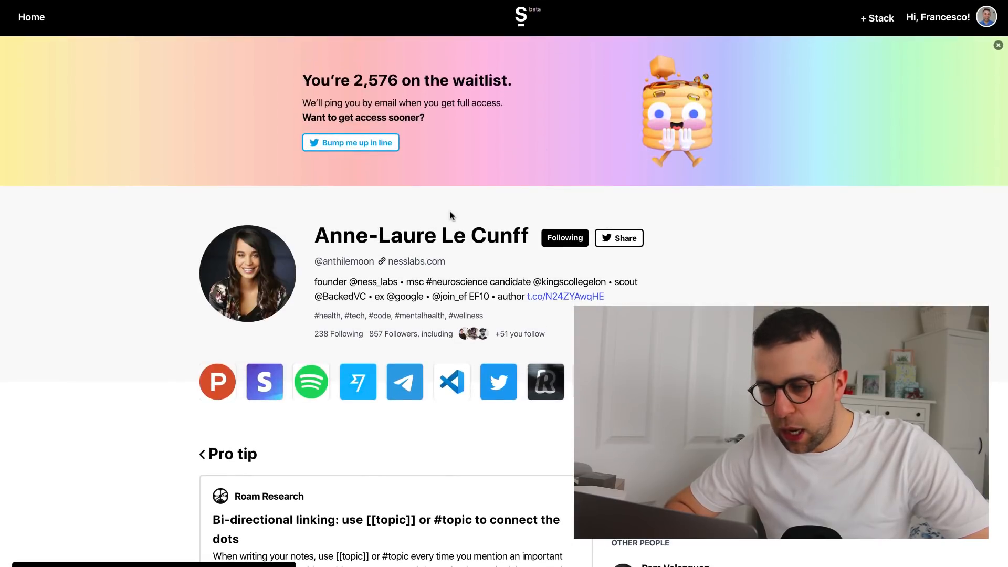
{"action": "scroll", "scroll_direction": "down", "scroll_amount": 3}
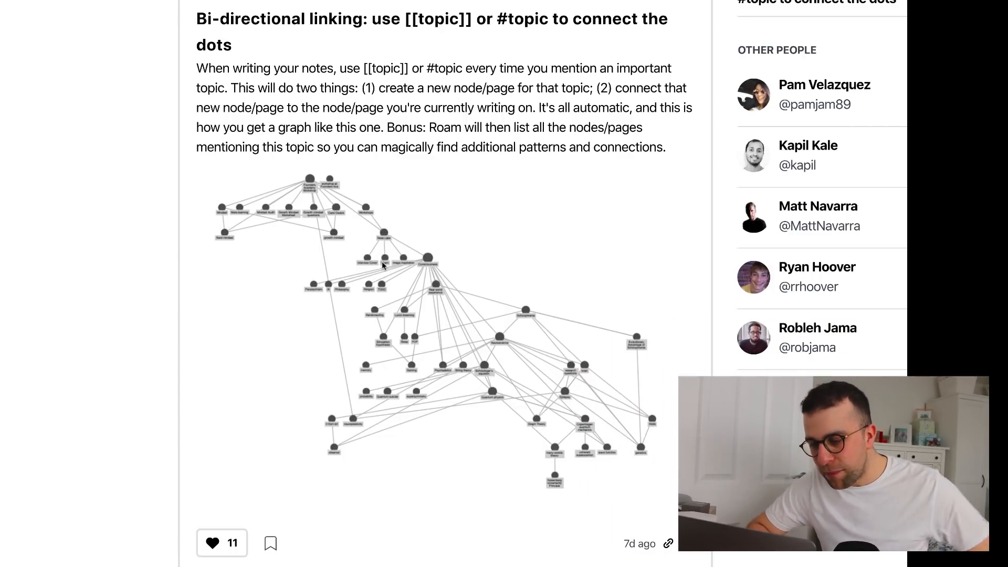
{"action": "scroll", "scroll_direction": "down", "scroll_amount": 3}
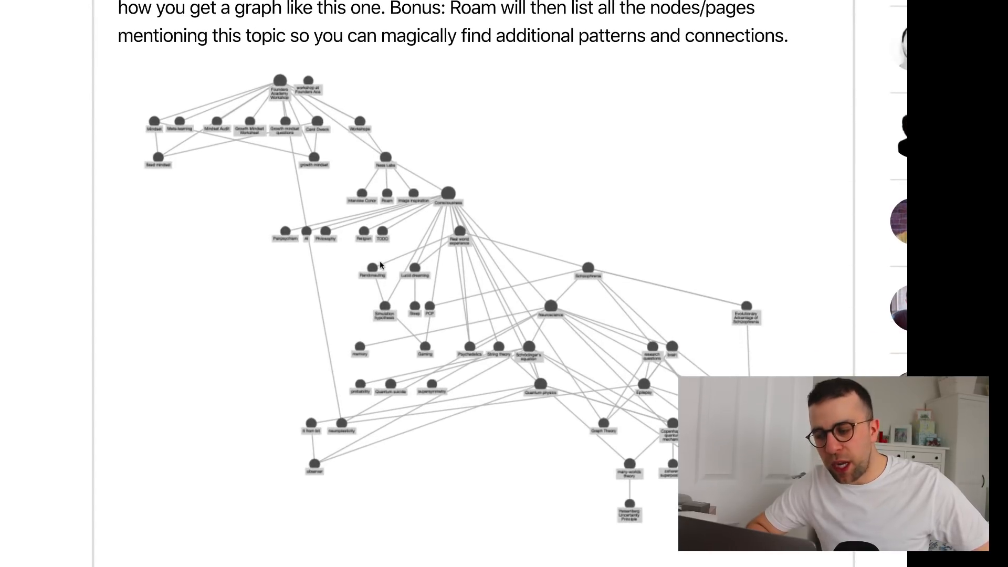
{"action": "scroll", "scroll_direction": "down", "scroll_amount": 3}
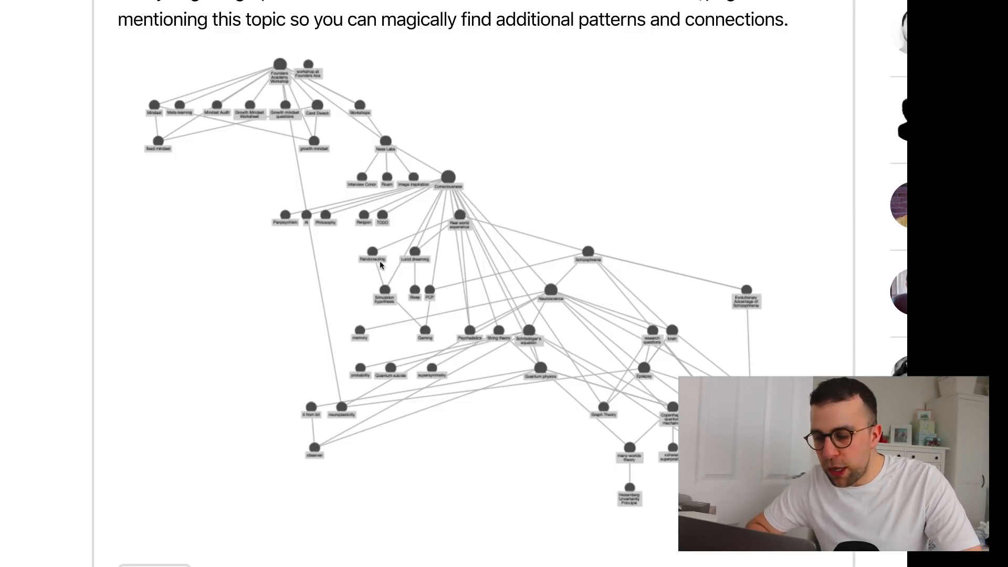
{"action": "scroll", "scroll_direction": "down", "scroll_amount": 3}
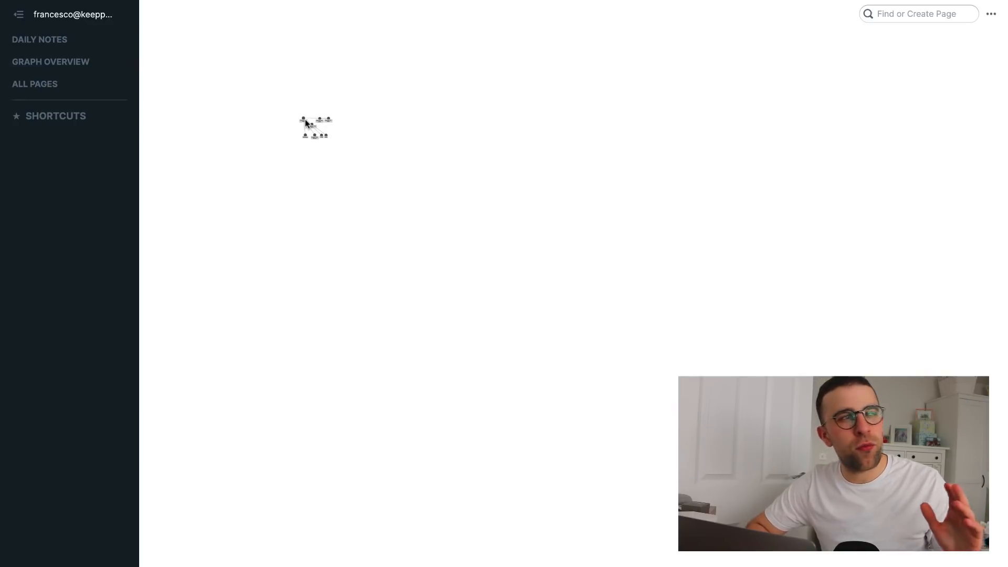
{"action": "mouse_move", "coordinate": [295, 145]}
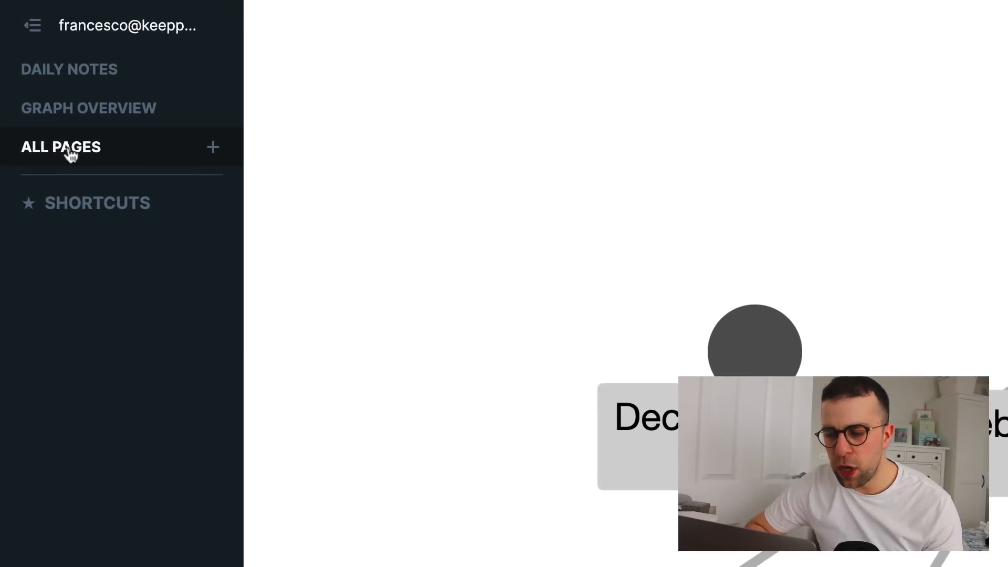
Open the TODO page from All Pages to see its single February 4th reference
{"action": "left_click", "coordinate": [61, 147]}
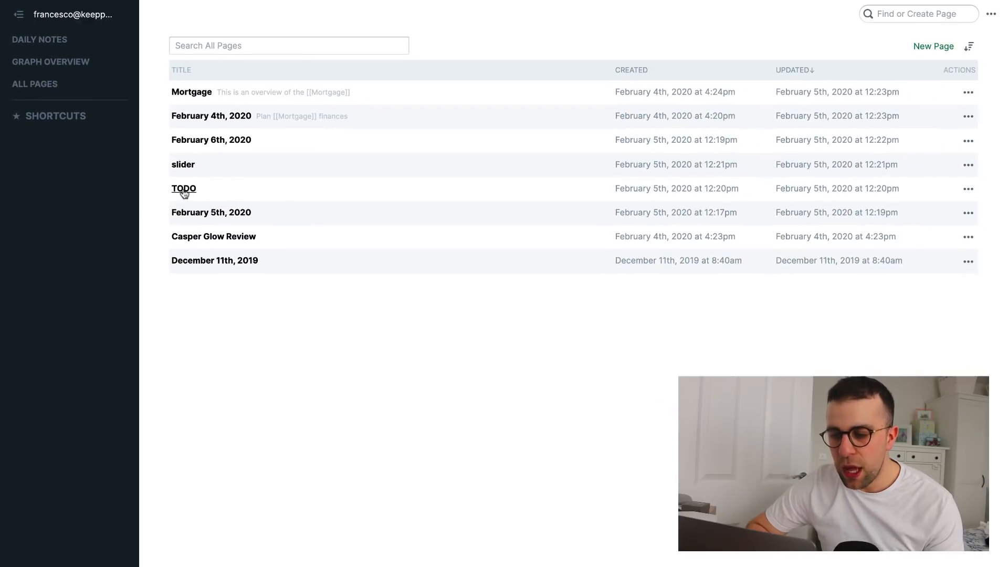
{"action": "left_click", "coordinate": [184, 189]}
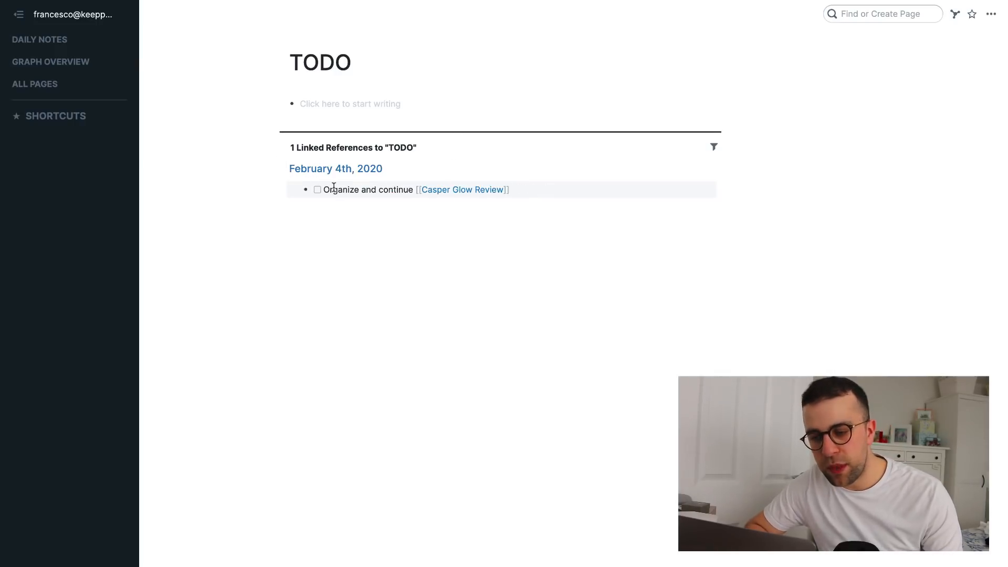
{"action": "mouse_move", "coordinate": [394, 169]}
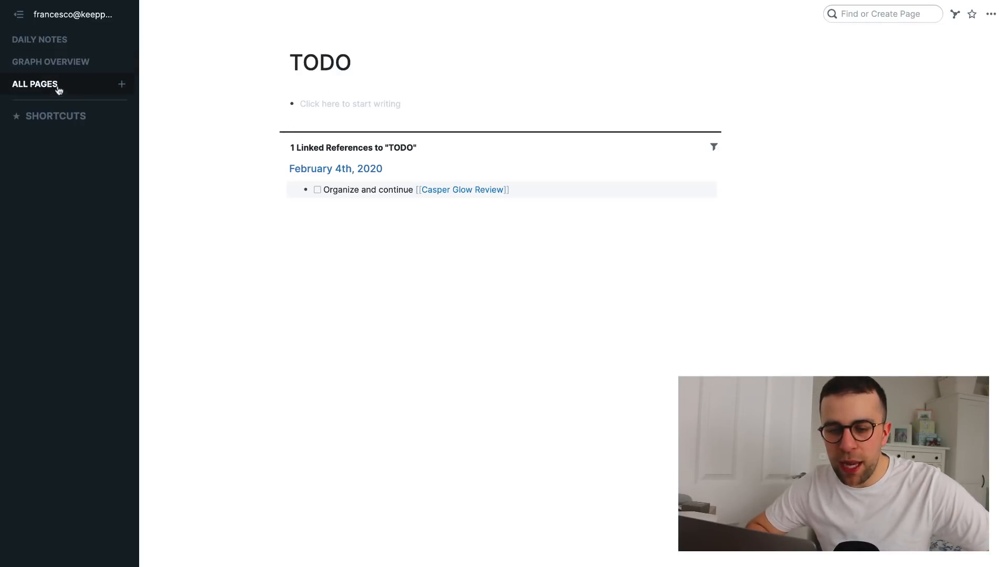
Reopen the Mortgage page from All Pages, showing its 3 linked references
{"action": "left_click", "coordinate": [35, 83]}
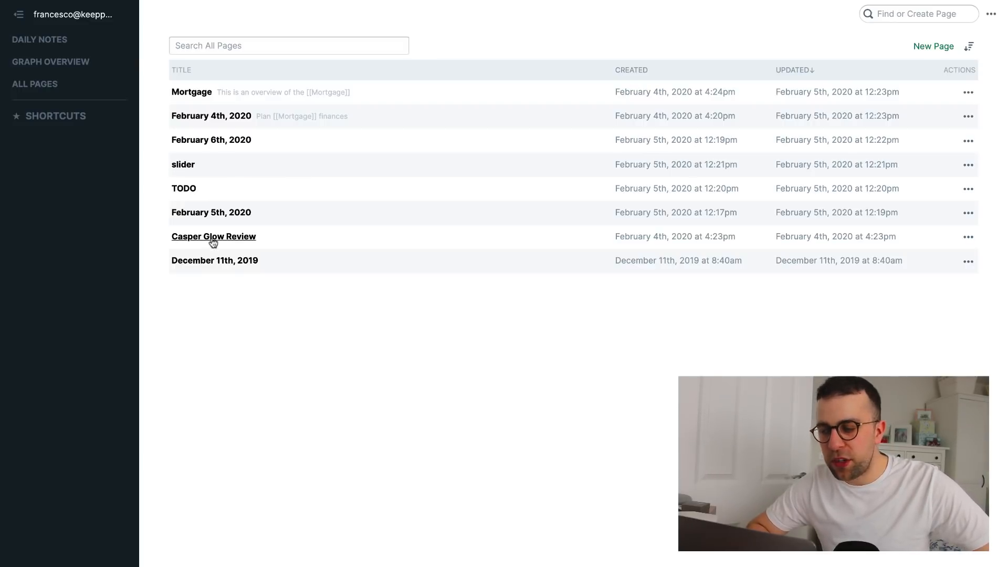
{"action": "left_click", "coordinate": [191, 91]}
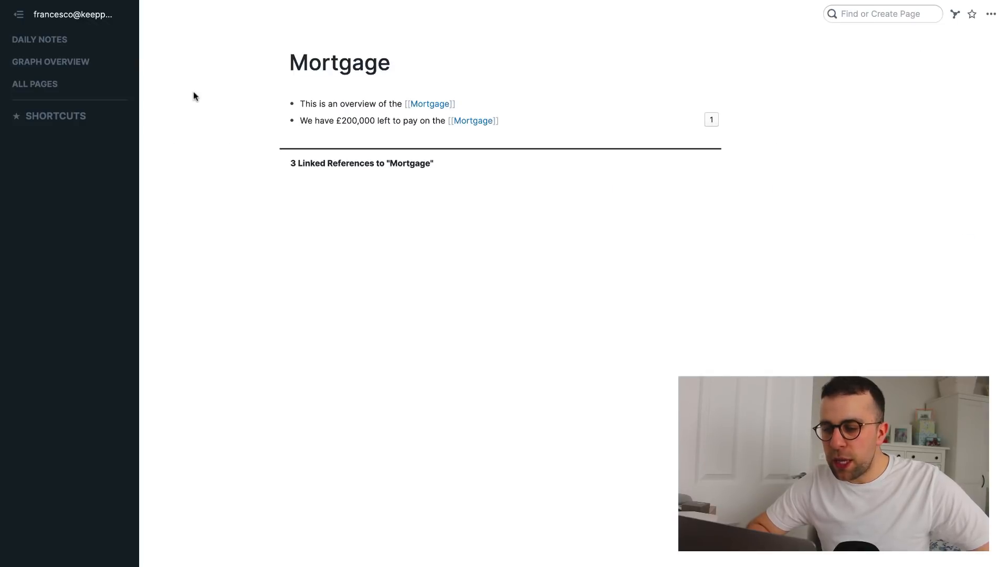